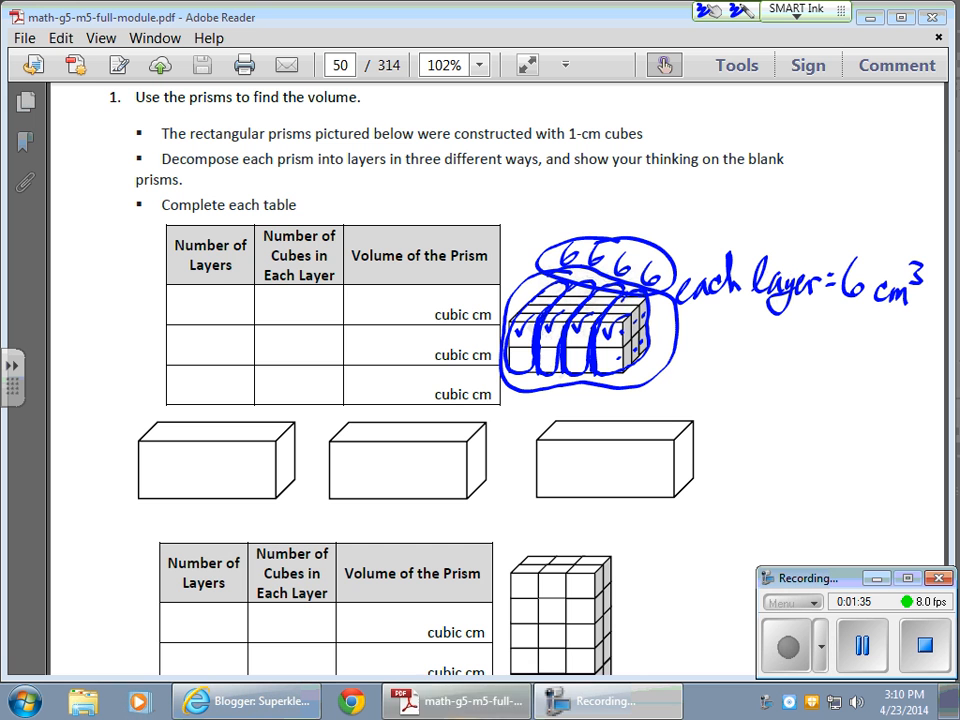
# Step: Ink 4 layers, 6 cubes, 24 cm³ in row a) and draw layer lines on the first blank prism
pyautogui.write('4')
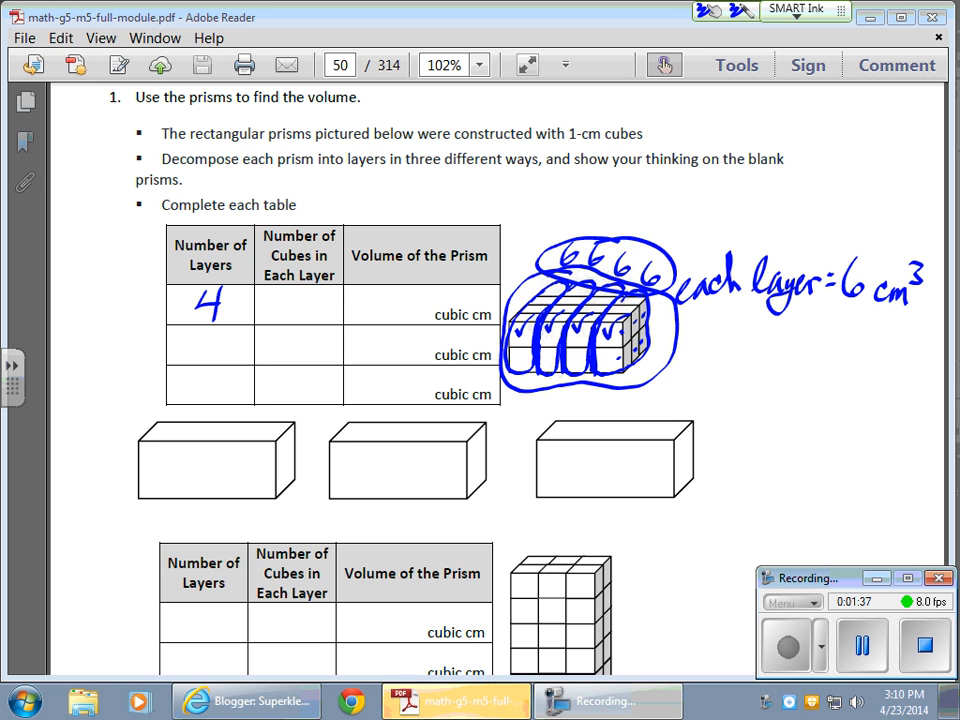
pyautogui.moveTo(290, 318); pyautogui.dragTo(305, 295)
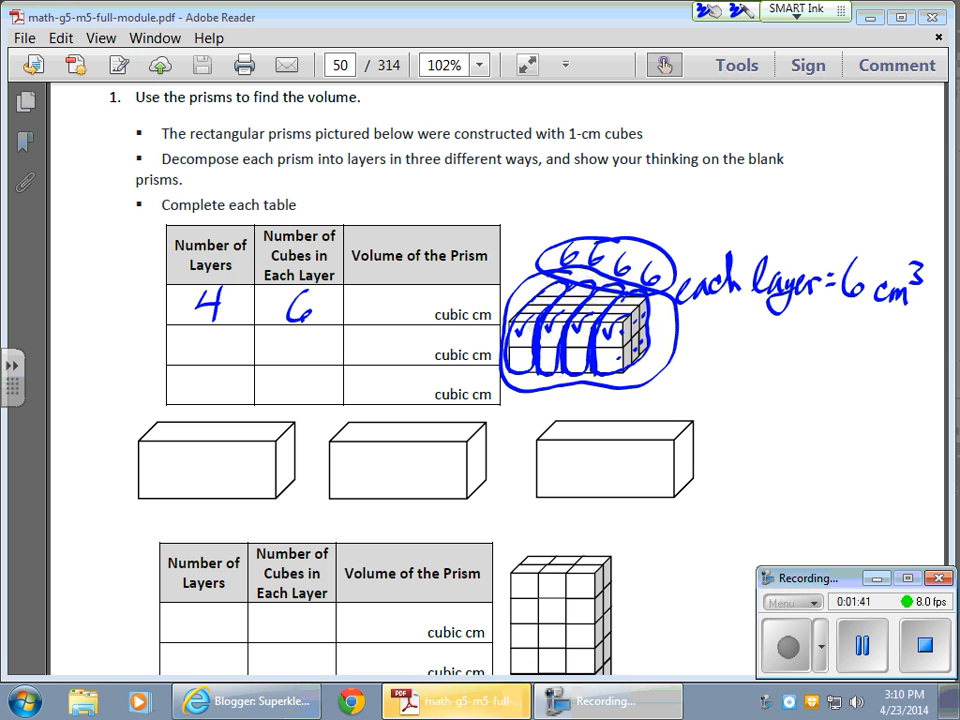
pyautogui.write('24')
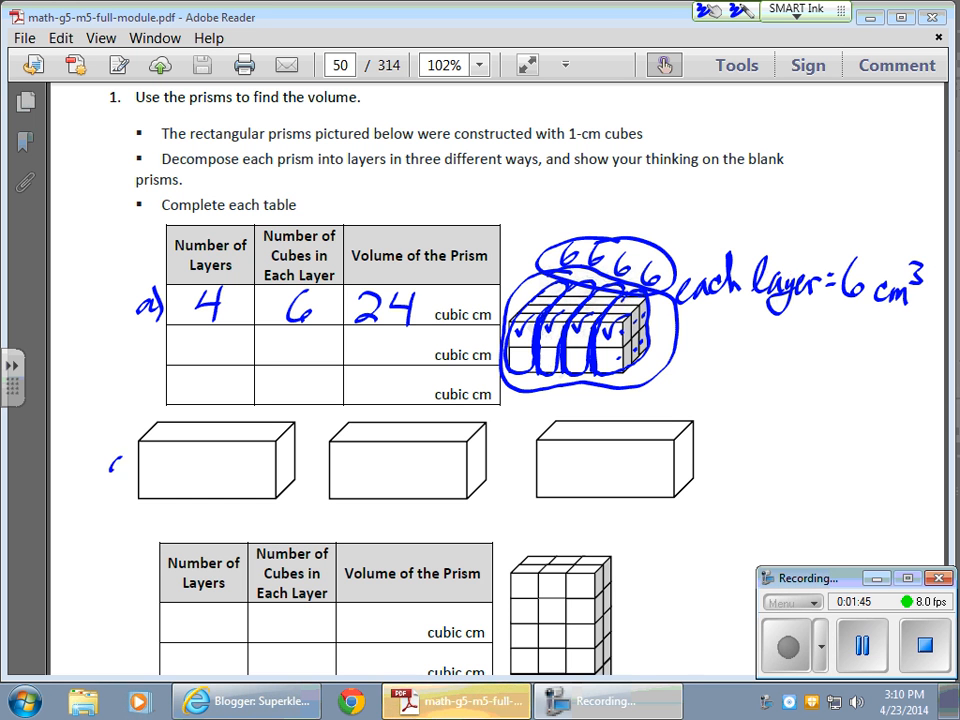
pyautogui.moveTo(110, 450); pyautogui.dragTo(125, 490)
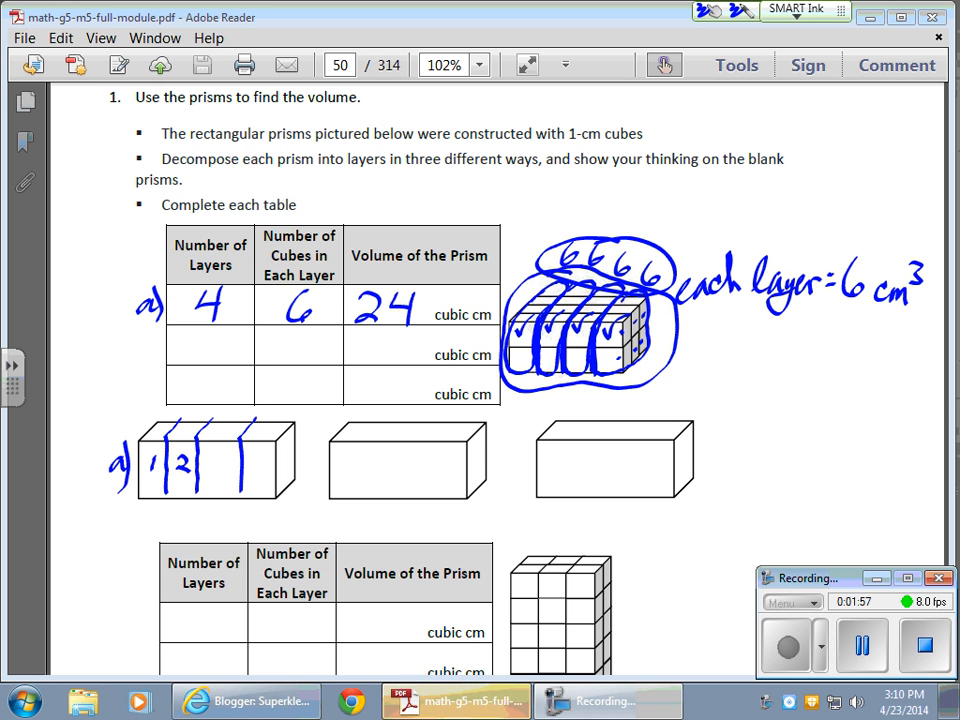
pyautogui.write('34')
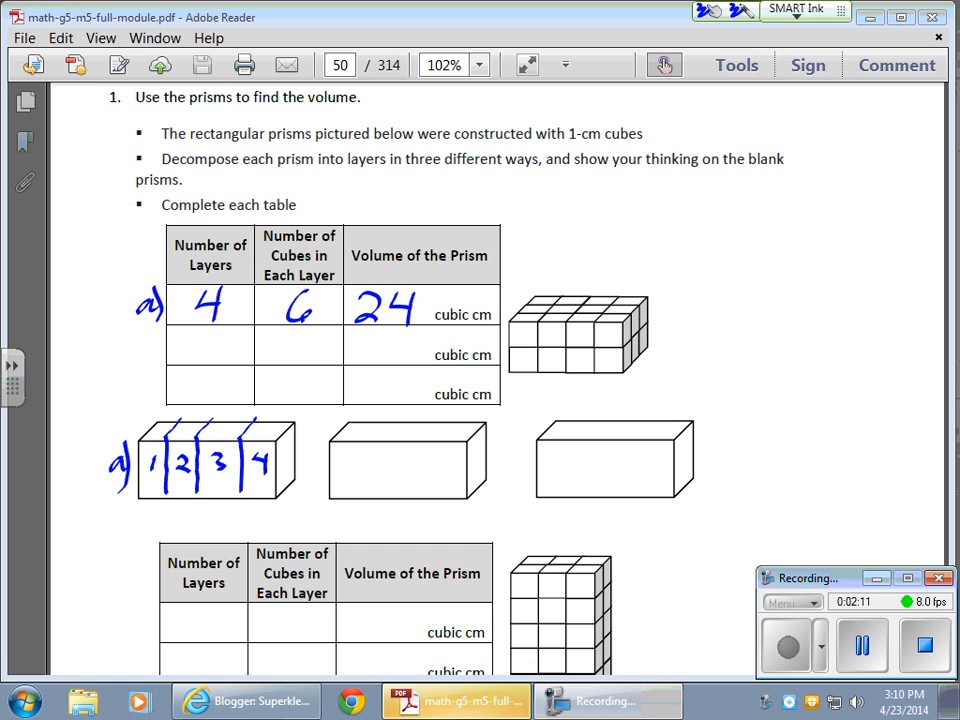
# Step: Split the pictured prism into top and bottom layers and mark the second blank prism with 12
pyautogui.moveTo(510, 347); pyautogui.dragTo(650, 327)
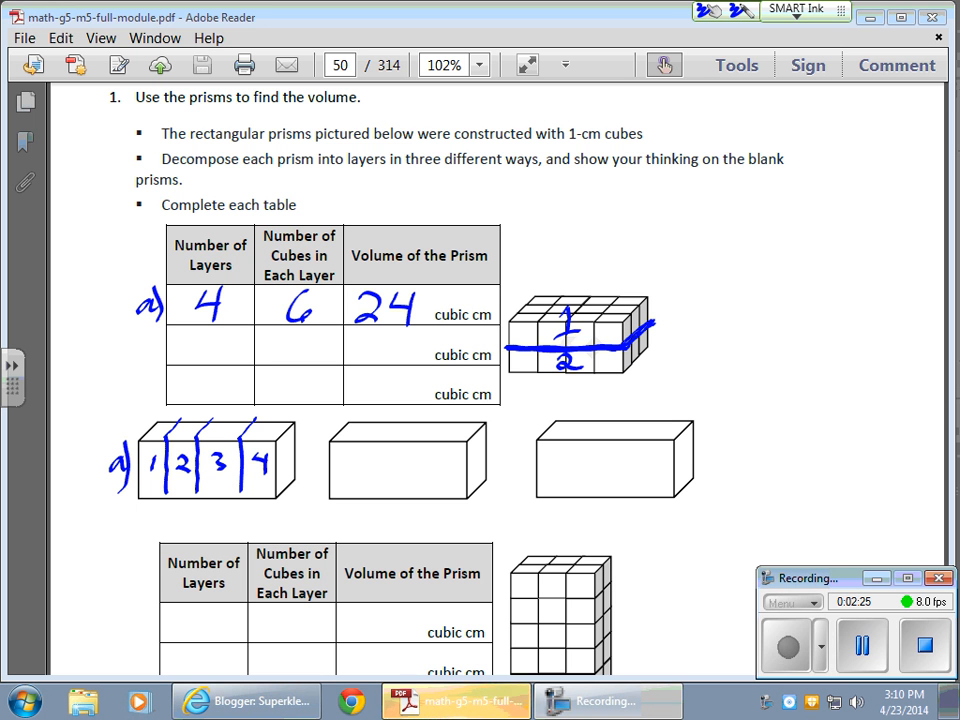
pyautogui.moveTo(357, 468); pyautogui.dragTo(413, 465)
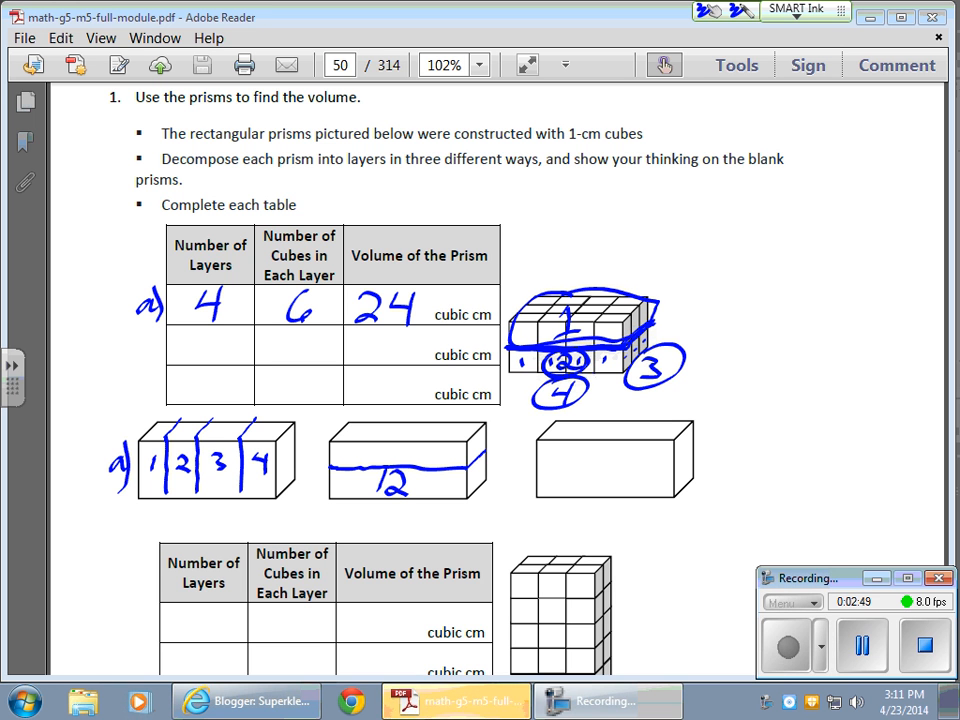
pyautogui.write('12')
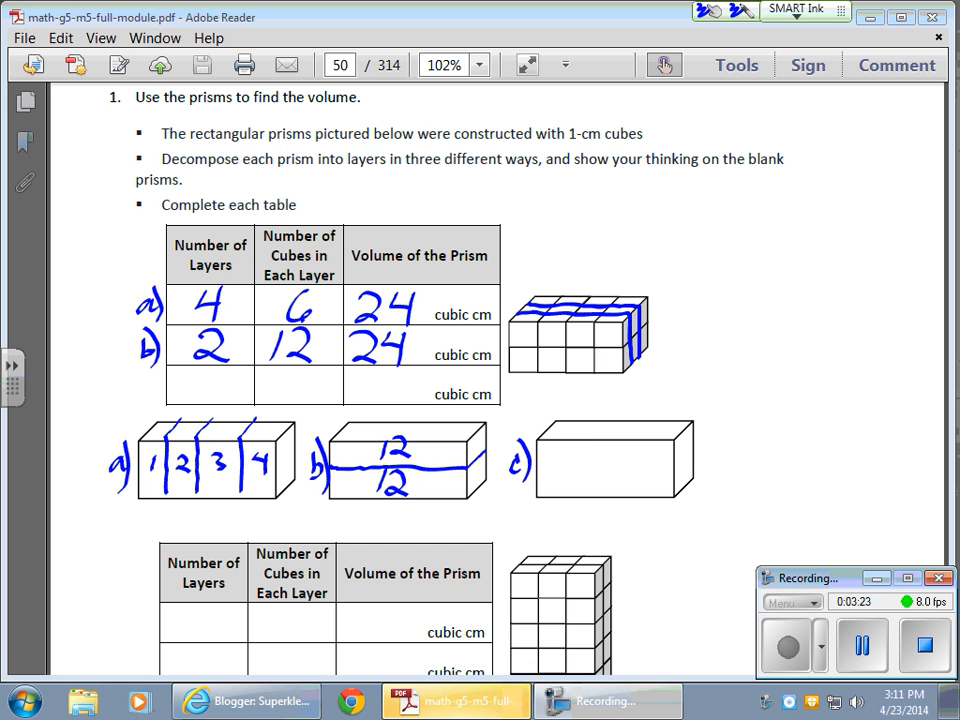
# Step: Split prism c) into side layers of 8 cubes, inking 8 and 3
pyautogui.moveTo(548, 430); pyautogui.dragTo(685, 490)
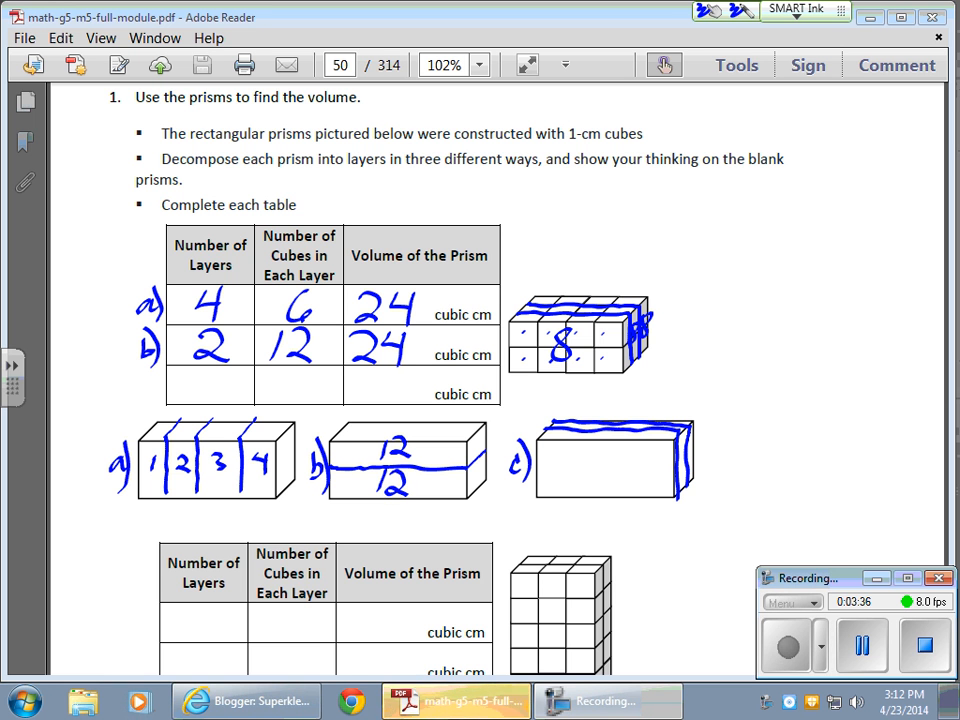
pyautogui.write('8')
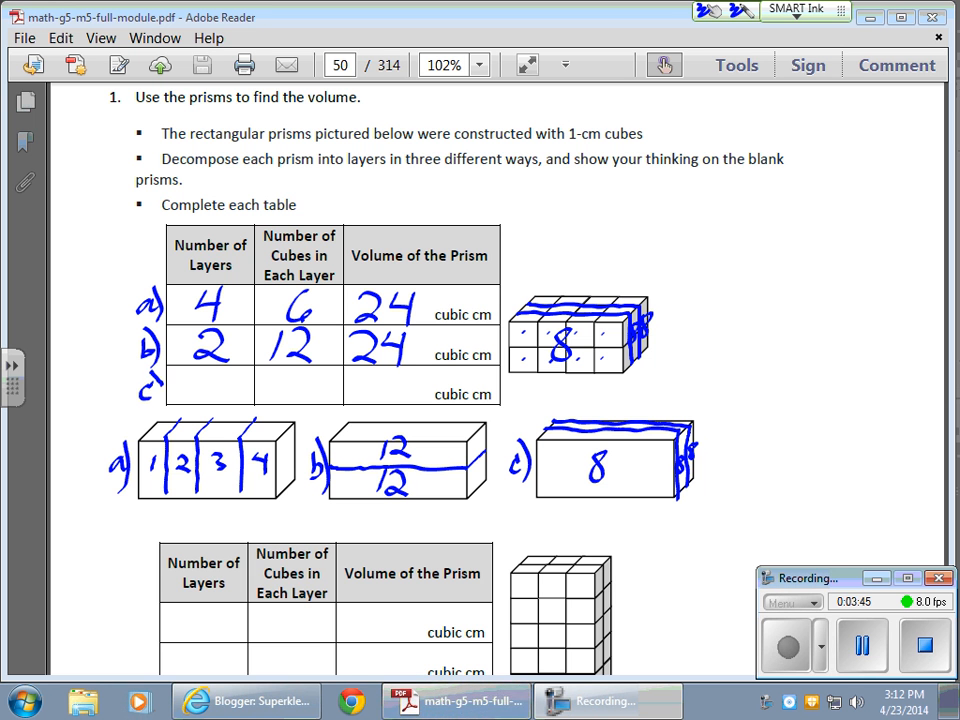
pyautogui.write('3')
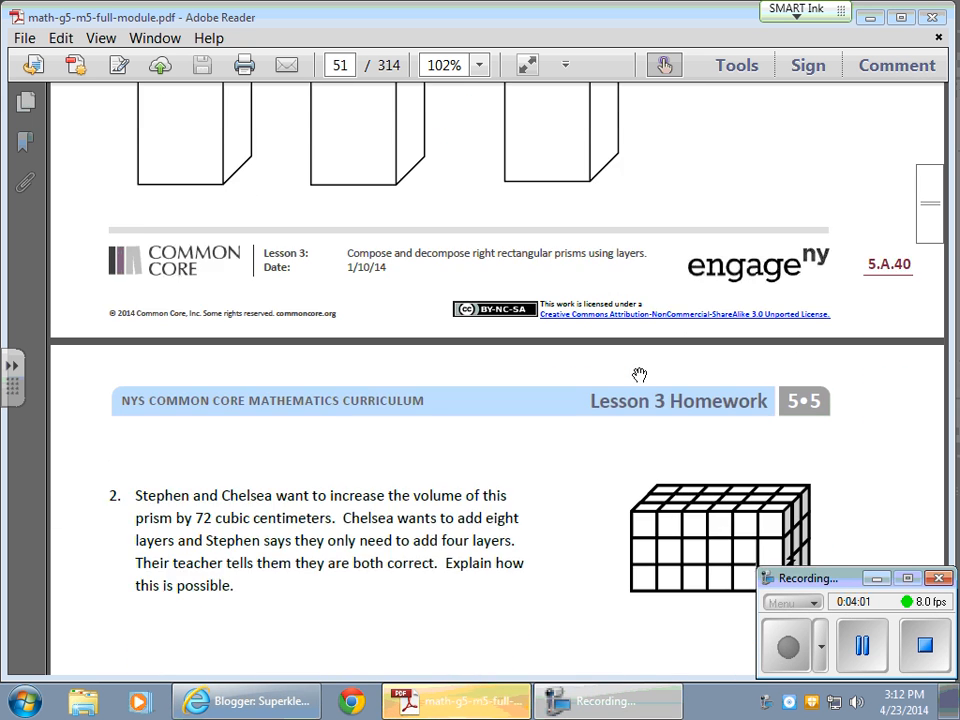
pyautogui.scroll(-3)
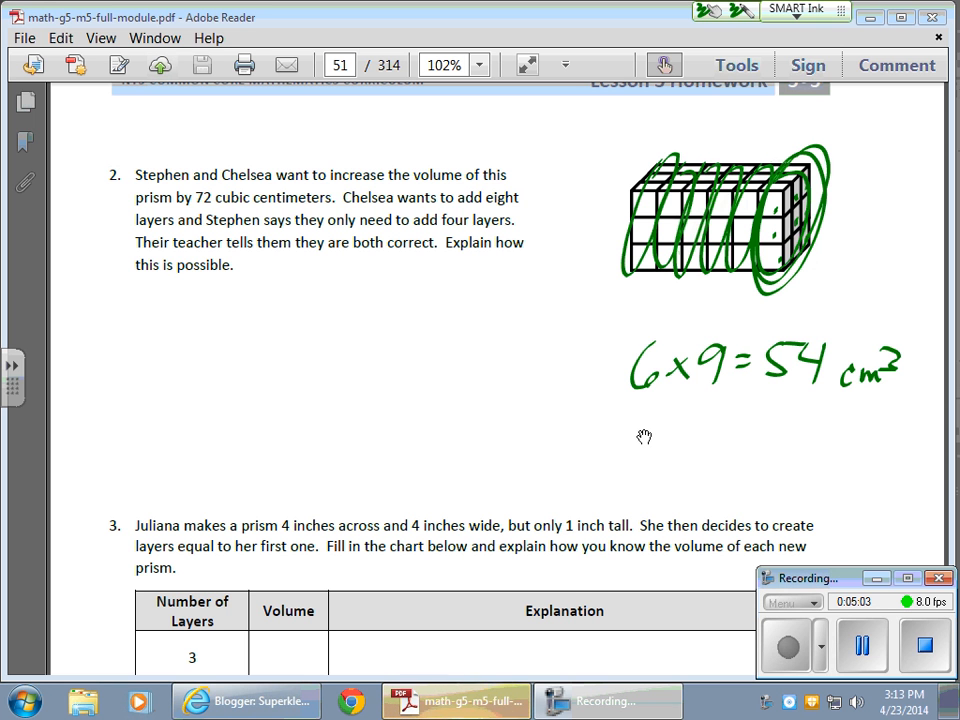
# Step: Circle 'add eight' in problem 2 and start writing the 8 × … = 72 calculation below
pyautogui.moveTo(455, 197); pyautogui.dragTo(549, 197)
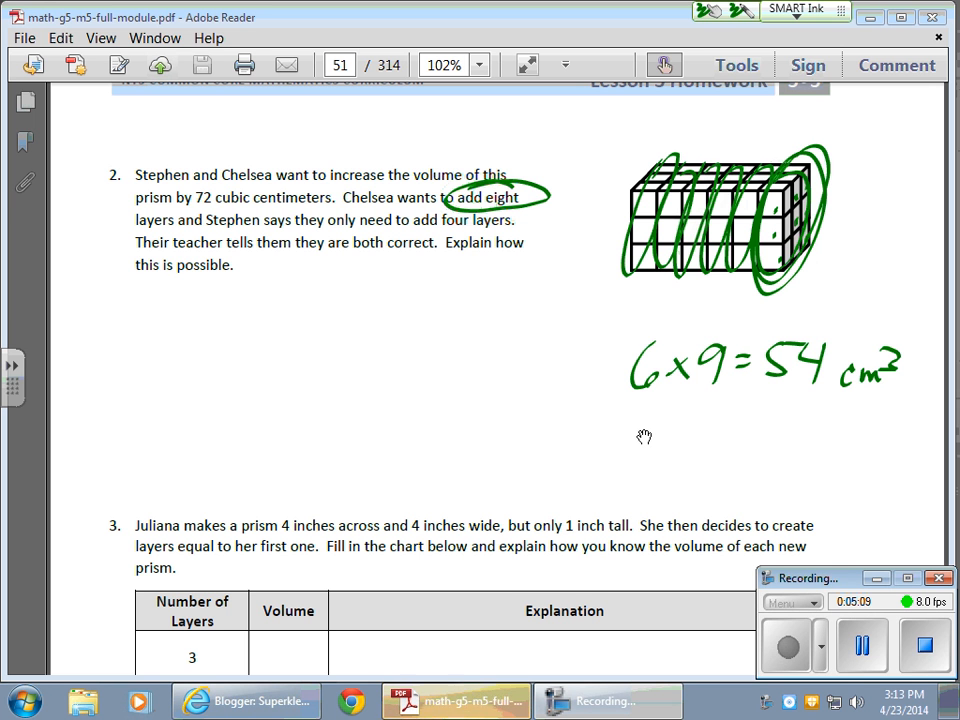
pyautogui.moveTo(395, 320); pyautogui.dragTo(415, 310)
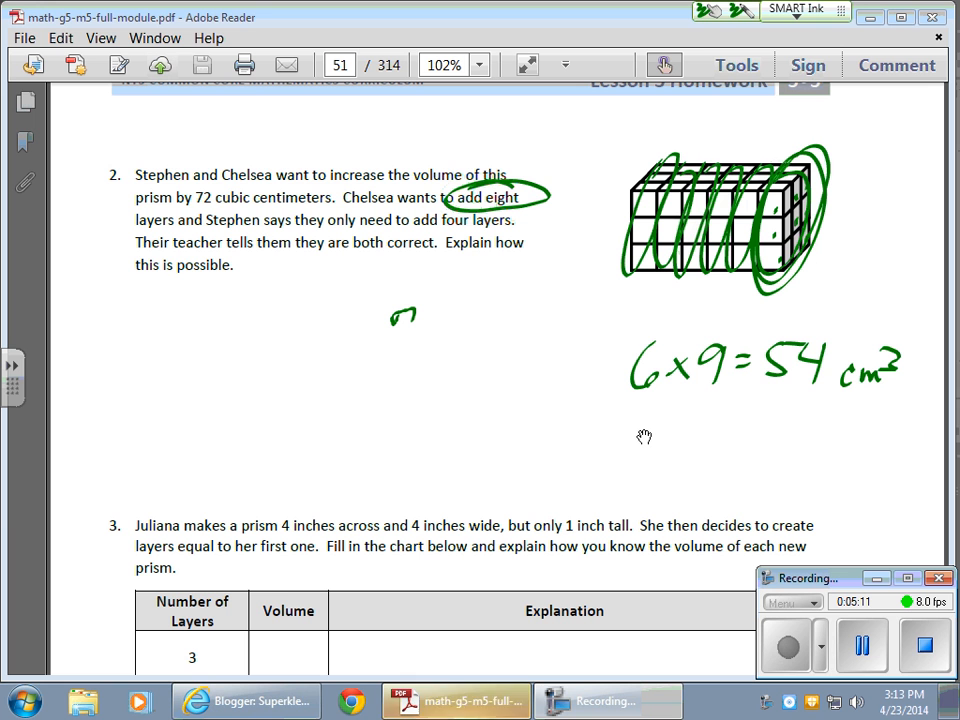
pyautogui.moveTo(405, 315); pyautogui.dragTo(425, 390)
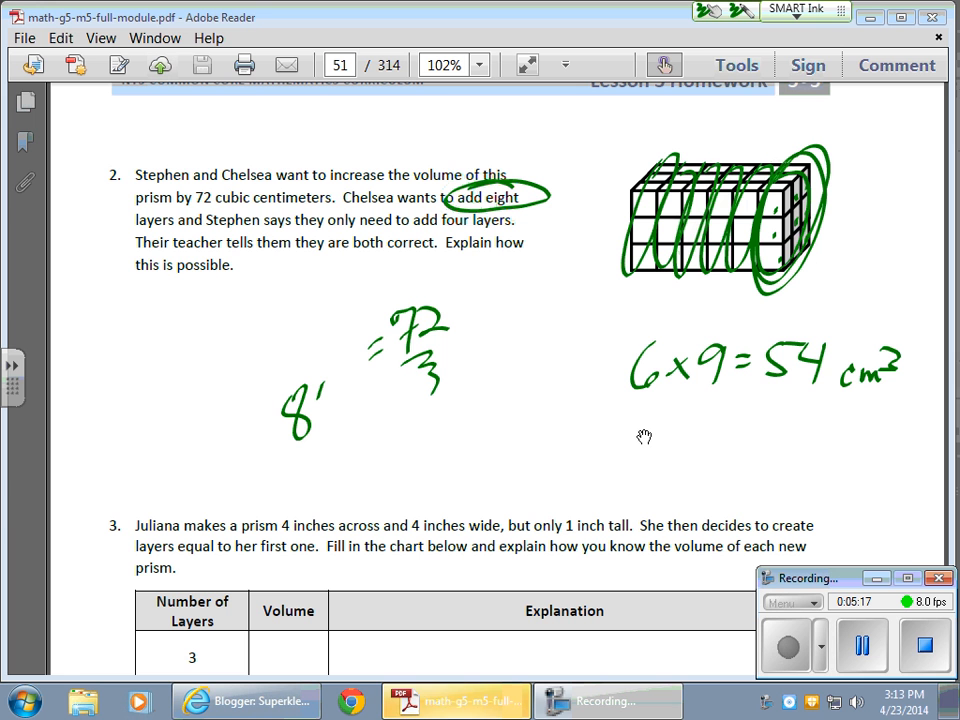
pyautogui.moveTo(320, 415); pyautogui.dragTo(375, 380)
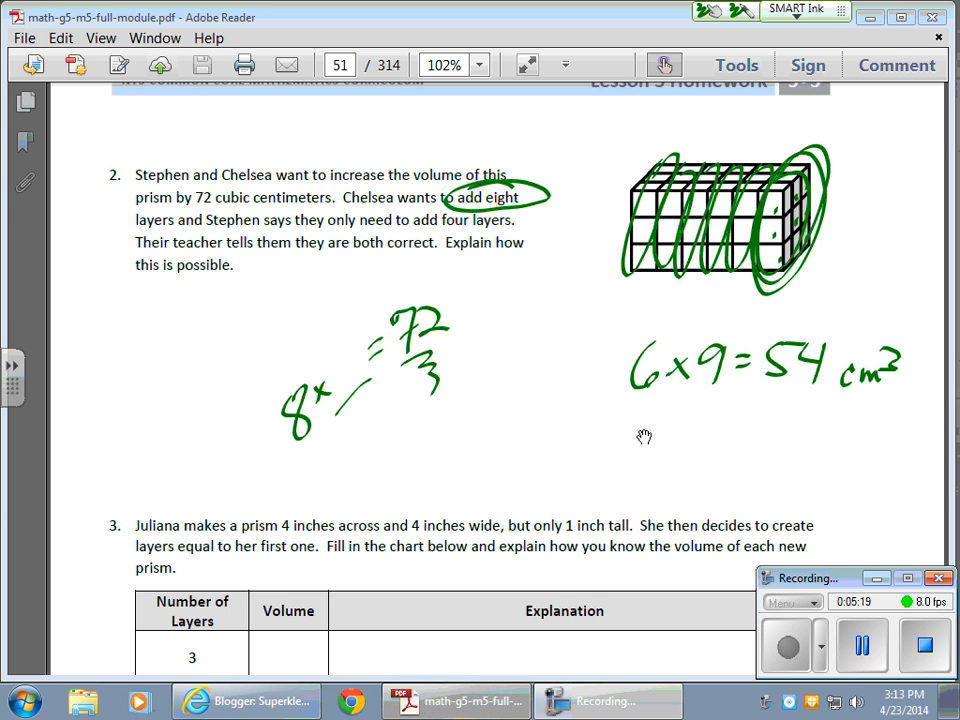